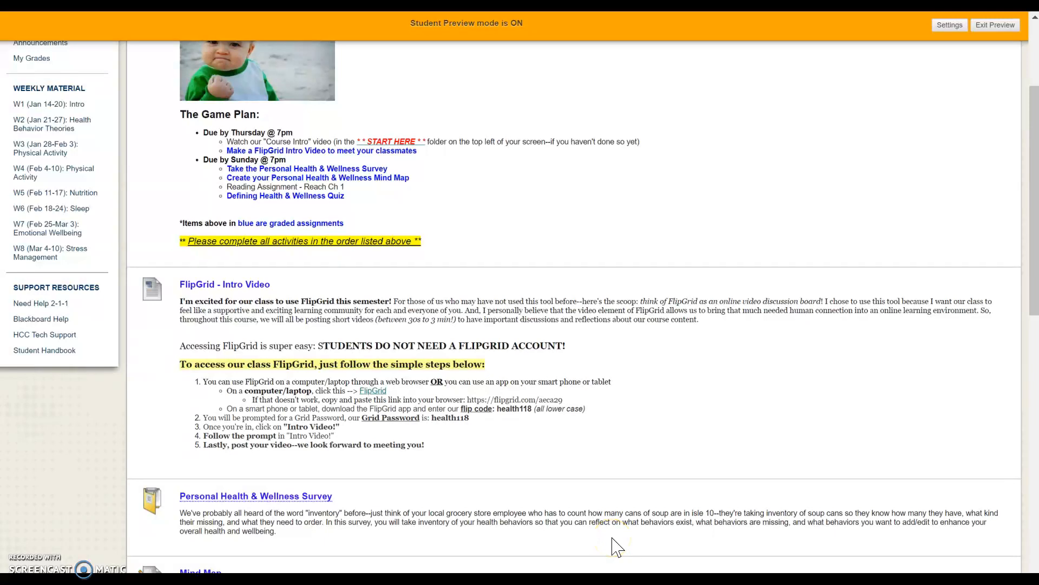
mouse_move(641, 504)
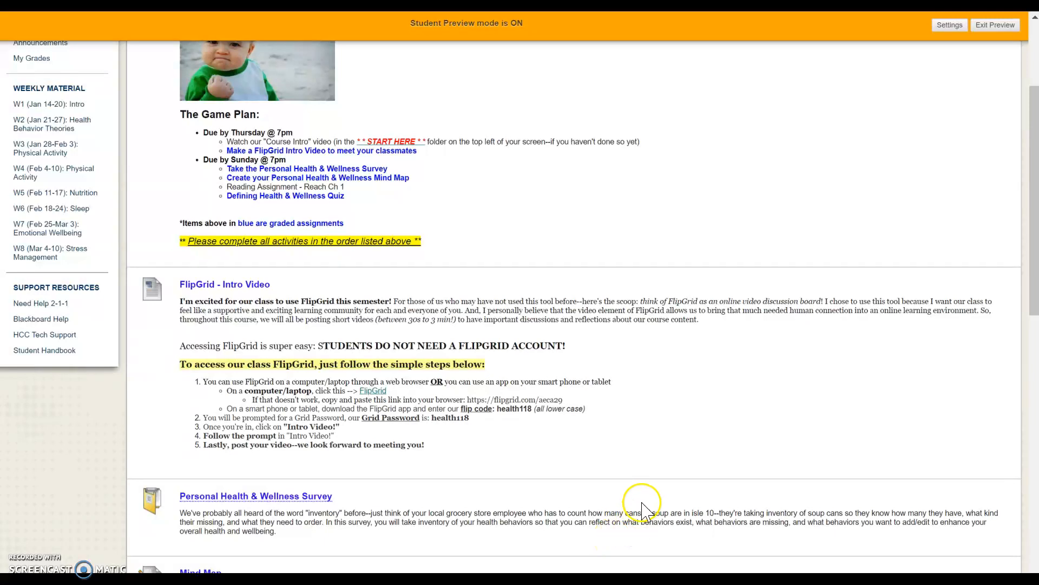
mouse_move(302, 363)
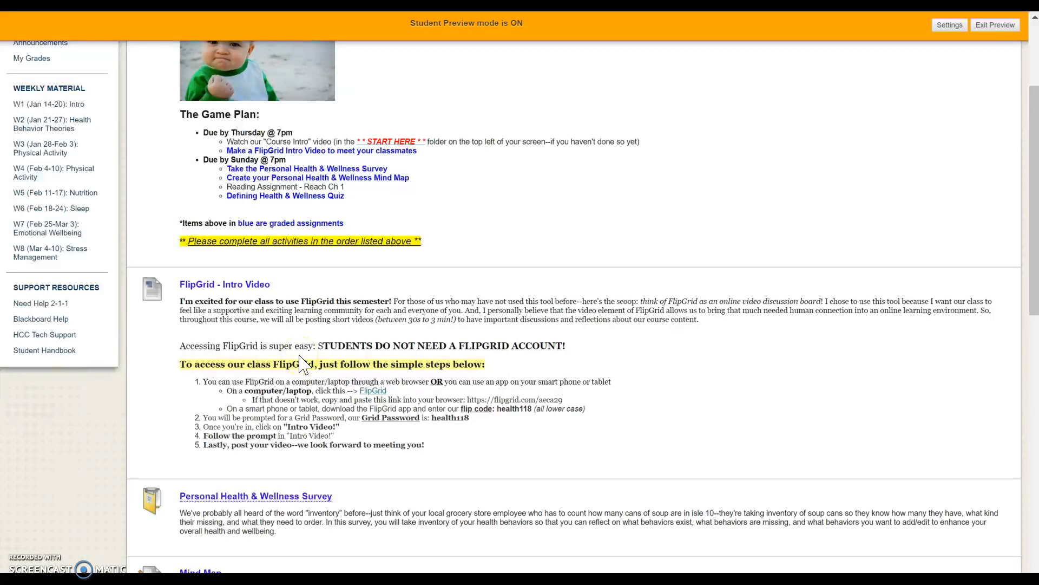
mouse_move(331, 339)
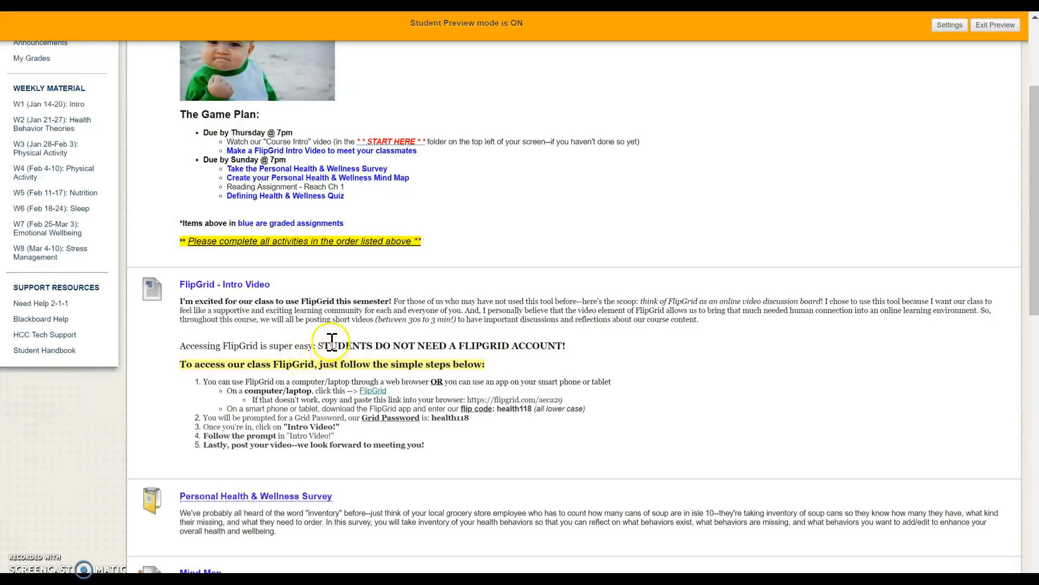
mouse_move(340, 349)
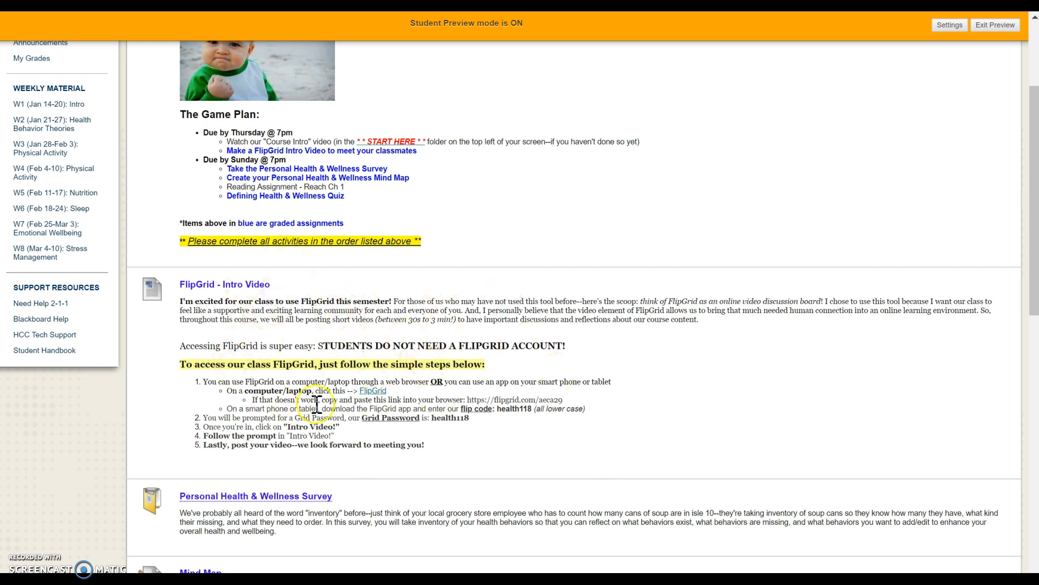
mouse_move(45, 110)
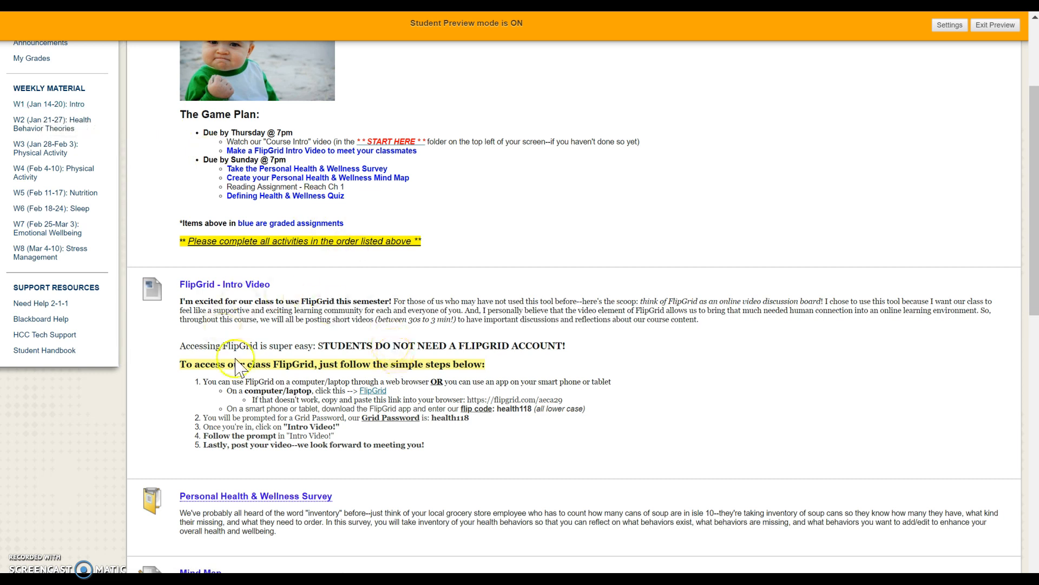
mouse_move(480, 386)
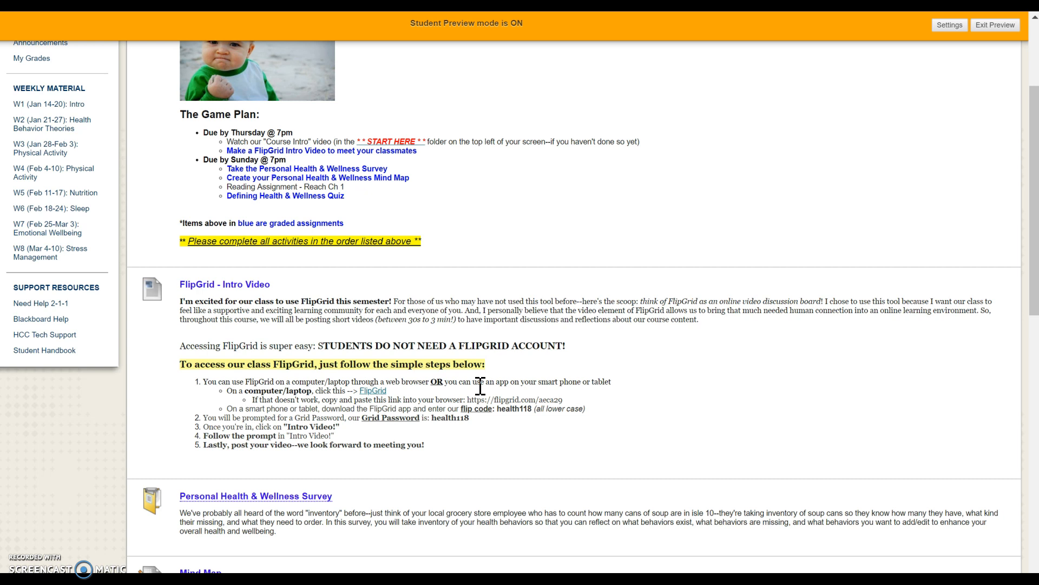
mouse_move(373, 390)
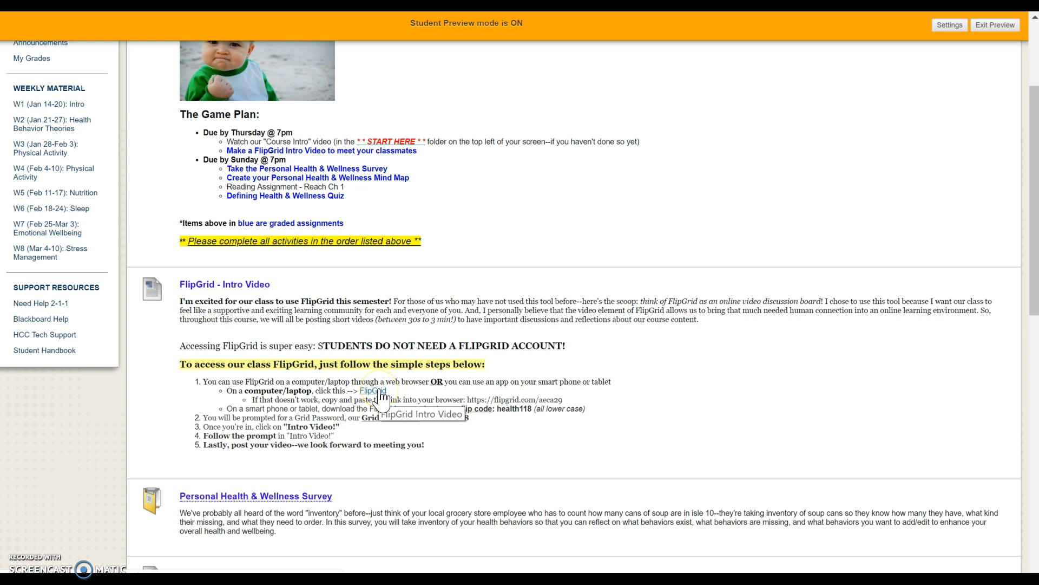
mouse_move(381, 388)
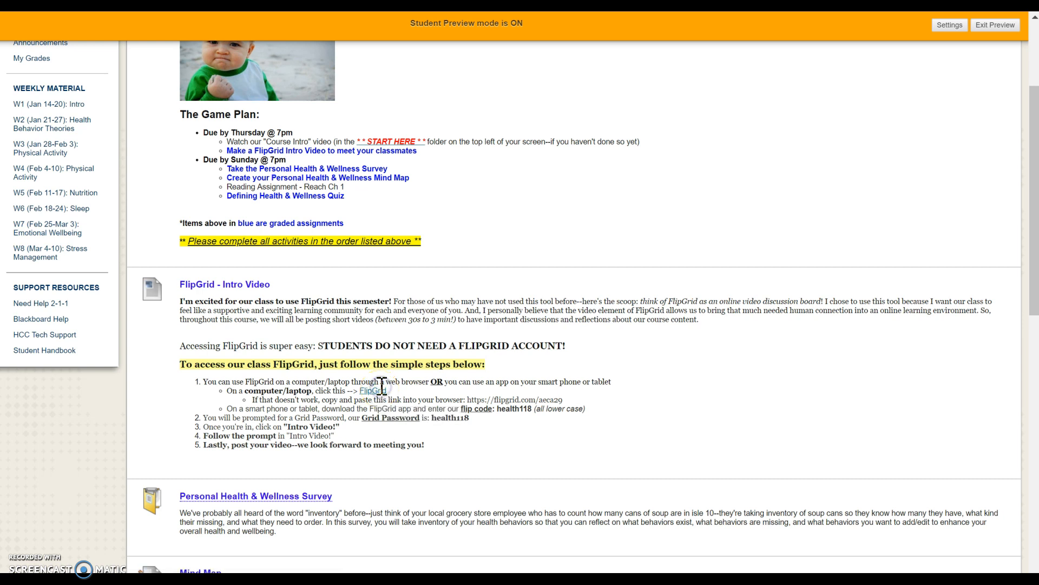
- Open the class FlipGrid link and enter the grid password to reach Intro Video!
click(373, 390)
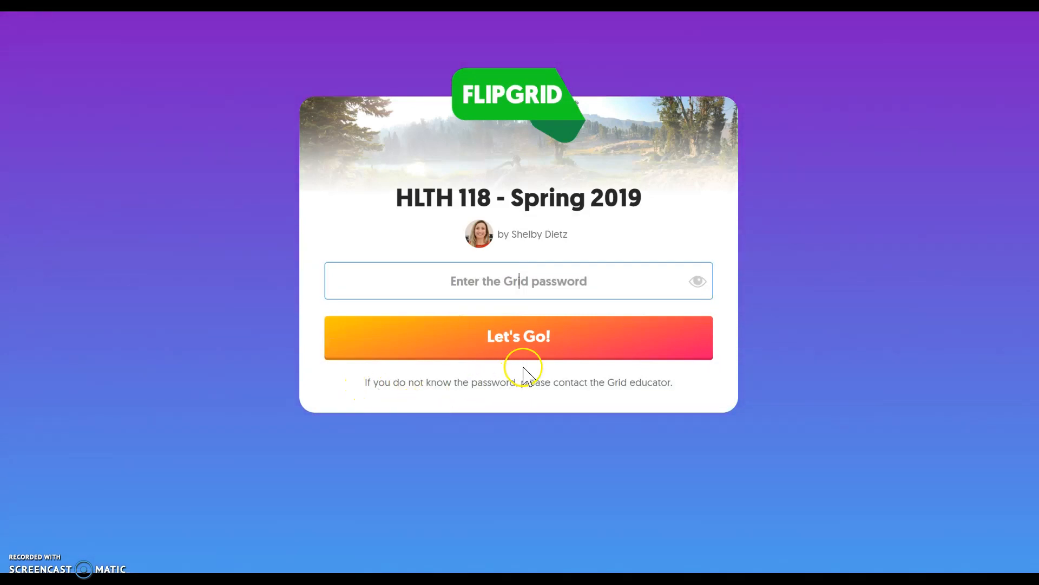
mouse_move(535, 280)
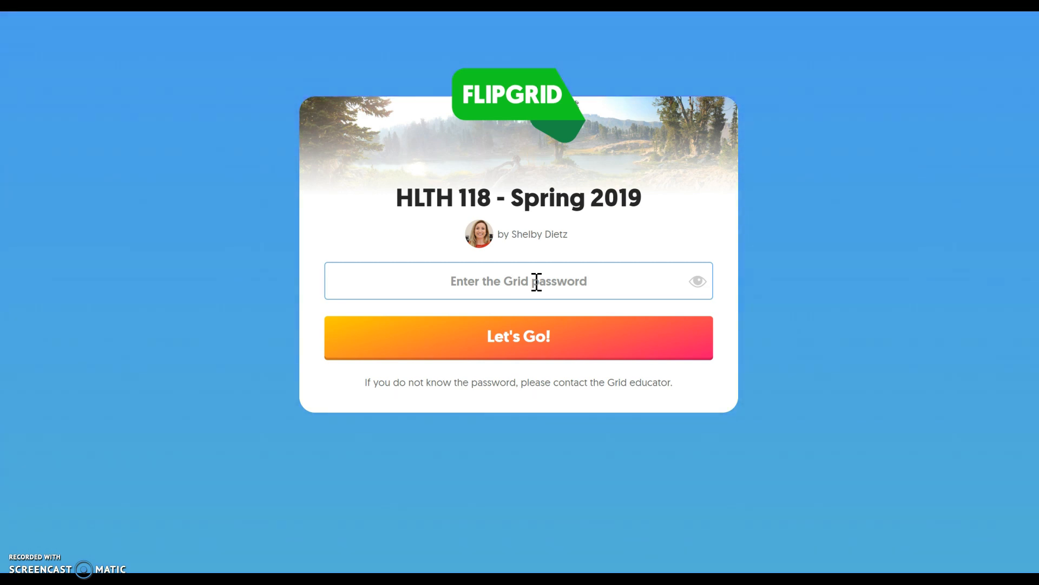
text(••)
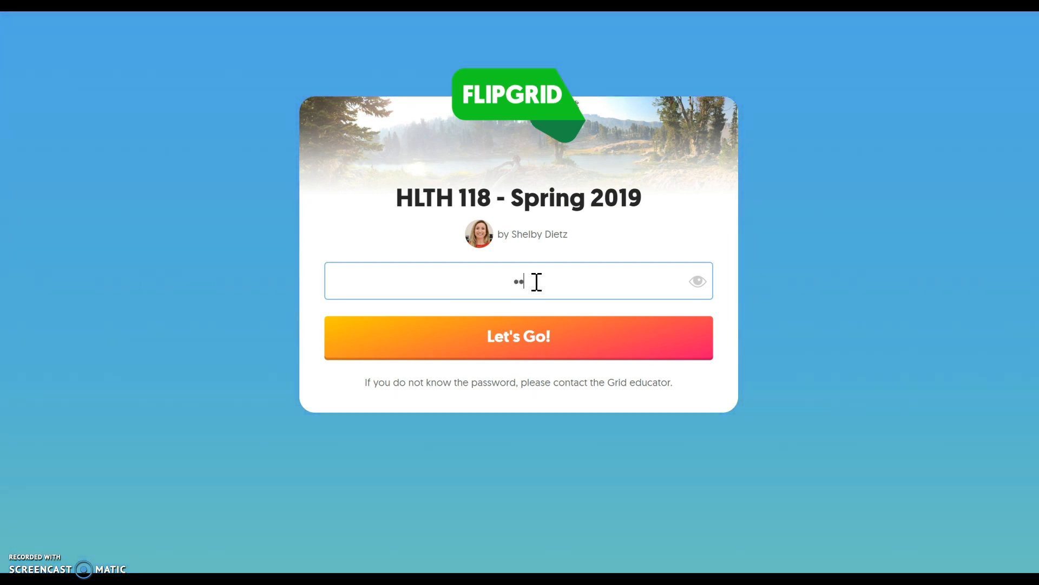
text(password)
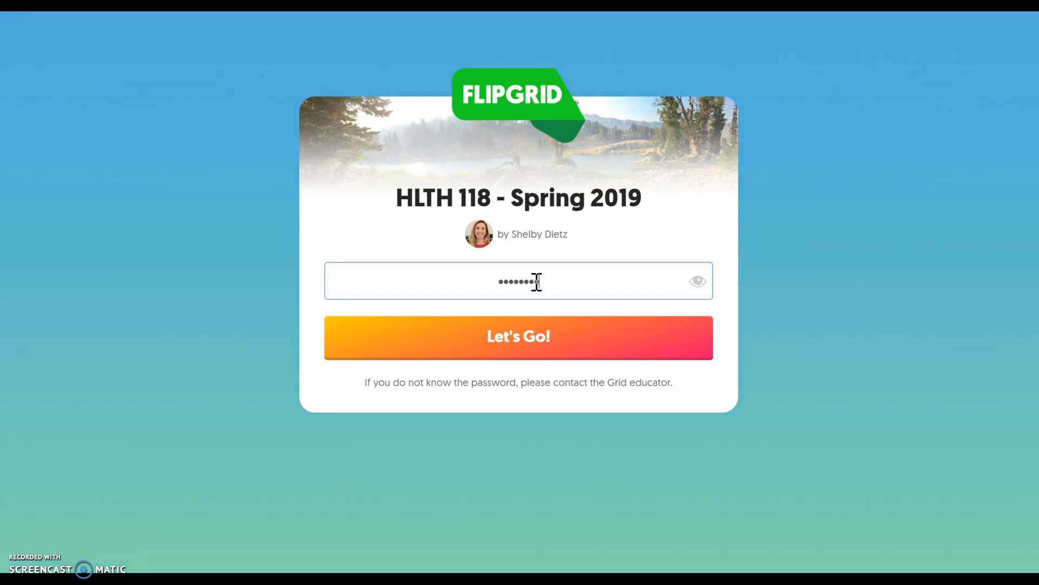
click(517, 336)
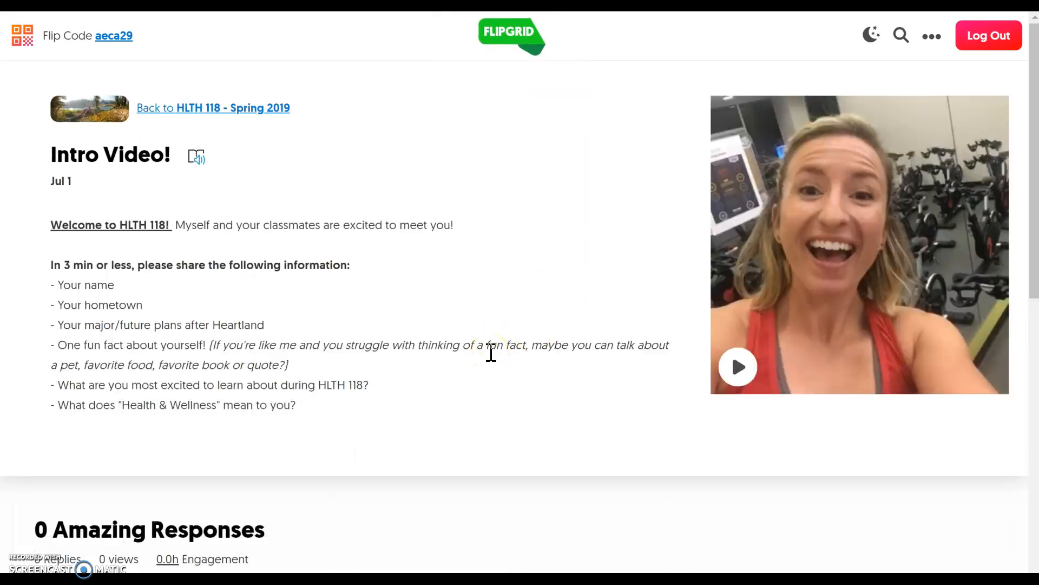
mouse_move(212, 123)
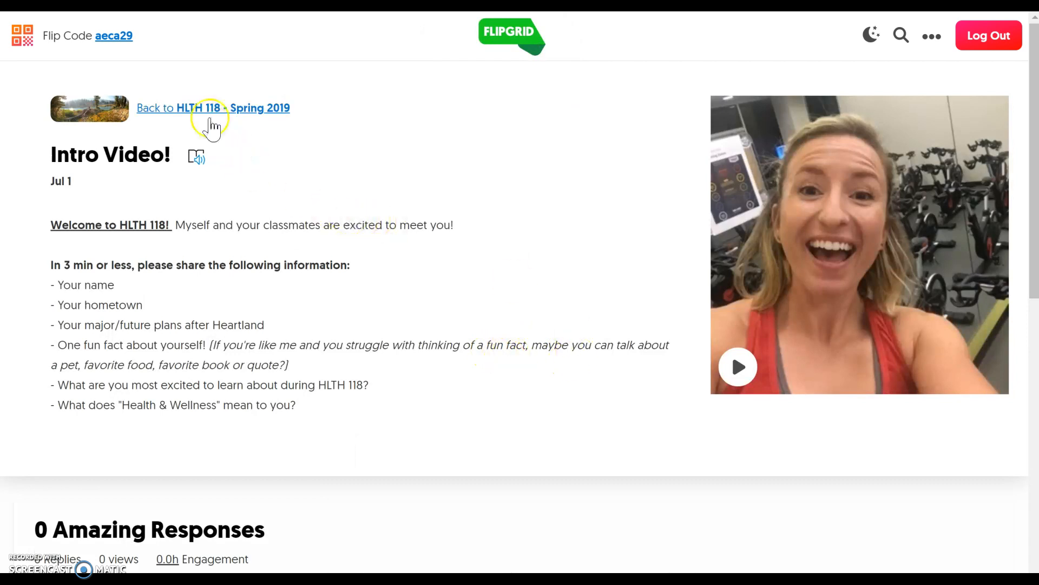
- Return to the HLTH 118 - Spring 2019 grid and scroll down to its topic cards
click(213, 108)
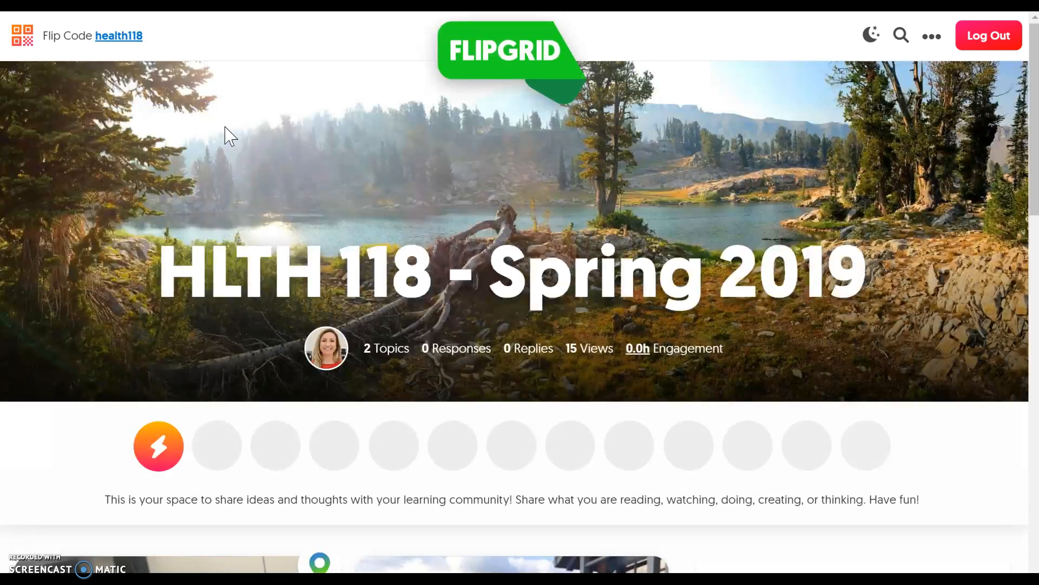
scroll(down, 3)
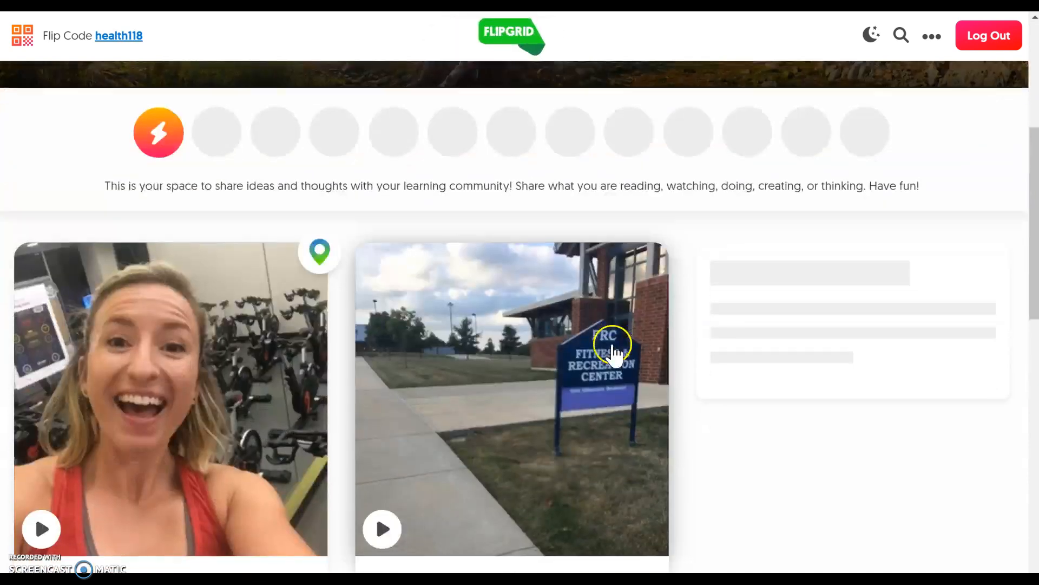
scroll(down, 3)
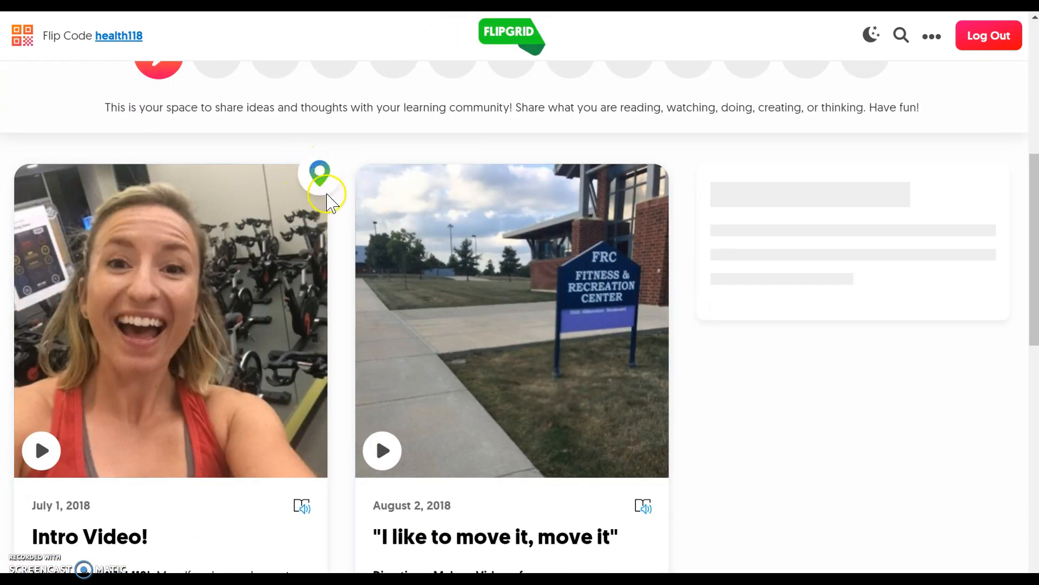
mouse_move(299, 192)
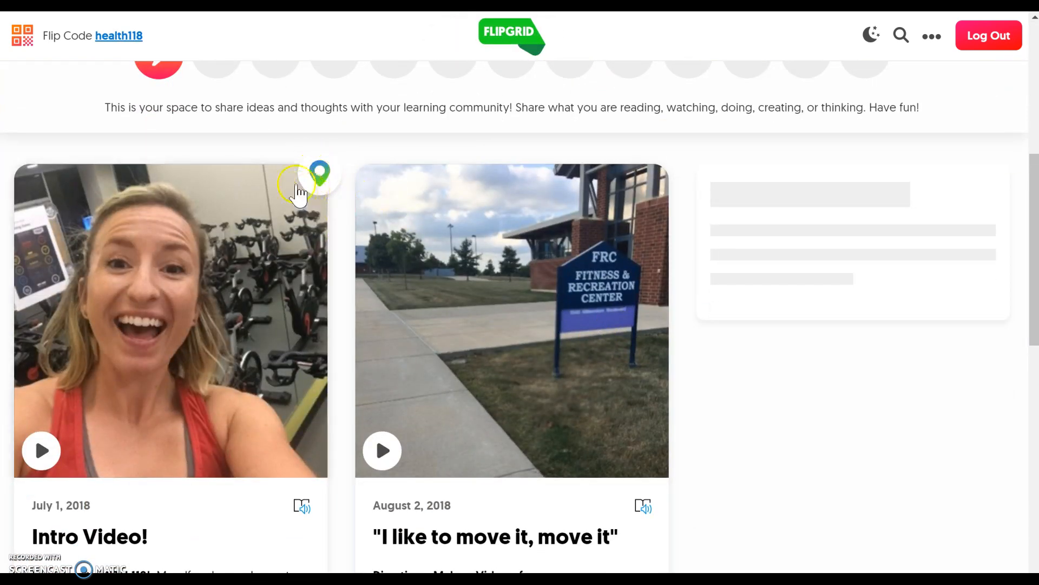
mouse_move(249, 259)
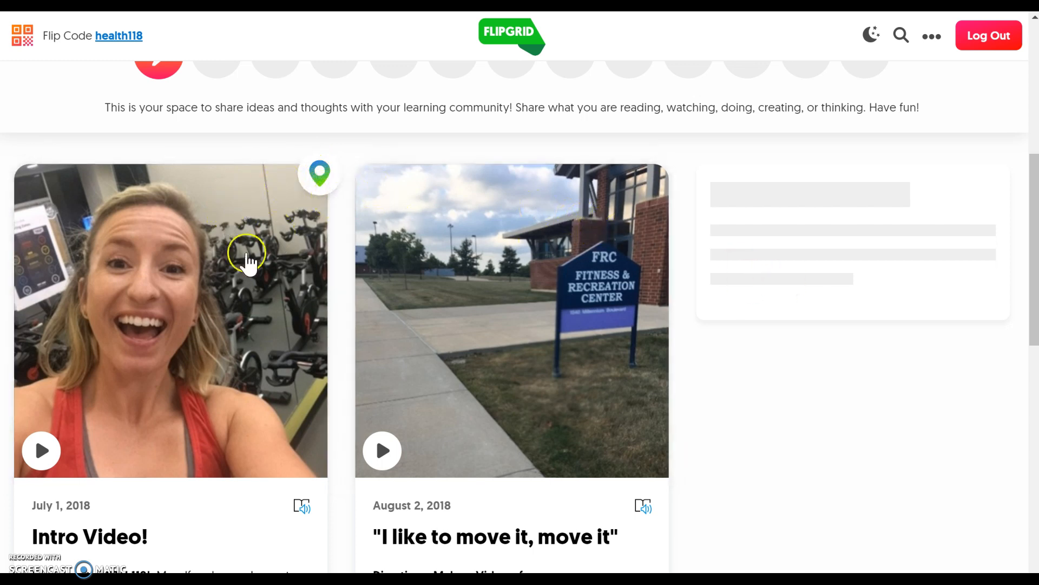
scroll(down, 3)
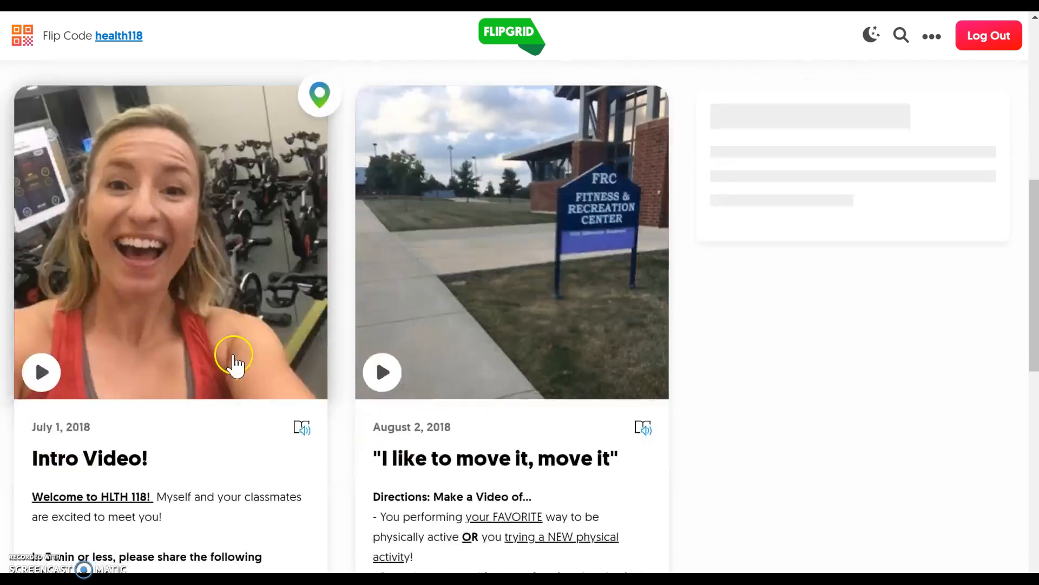
- Open the Intro Video! topic card to view its prompts and instructor video
click(171, 242)
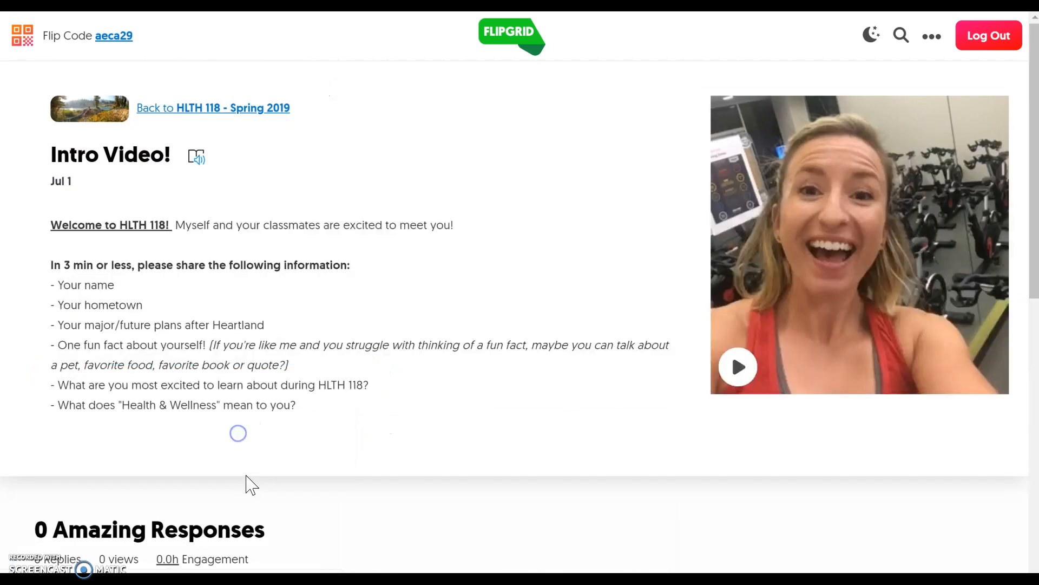
mouse_move(149, 404)
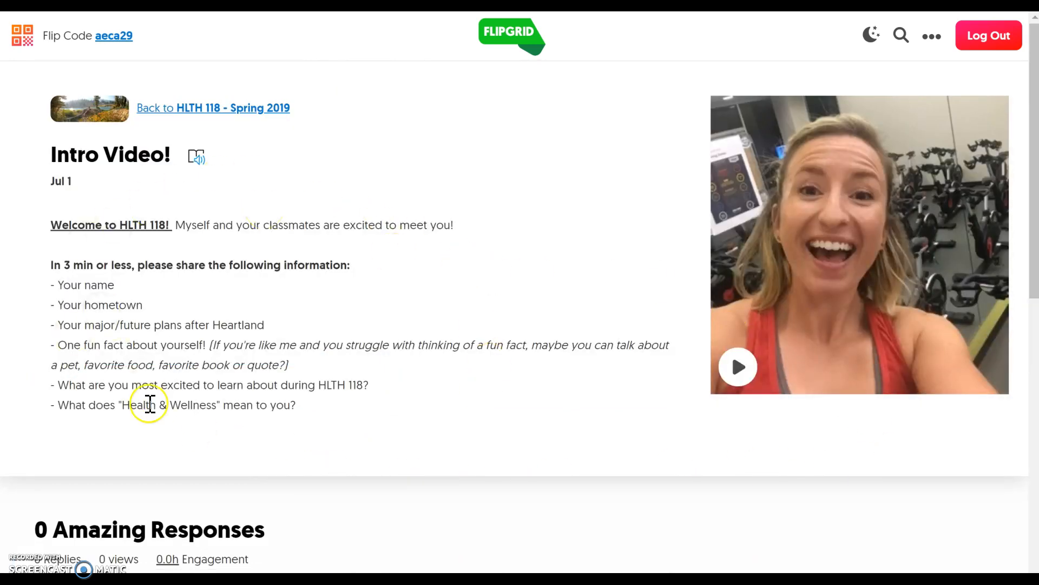
mouse_move(56, 272)
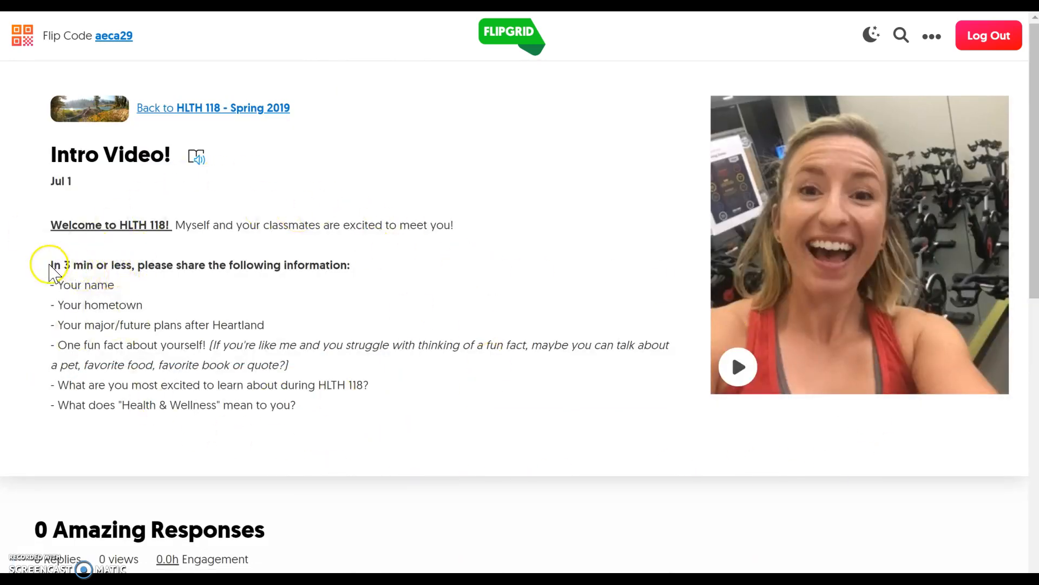
mouse_move(122, 421)
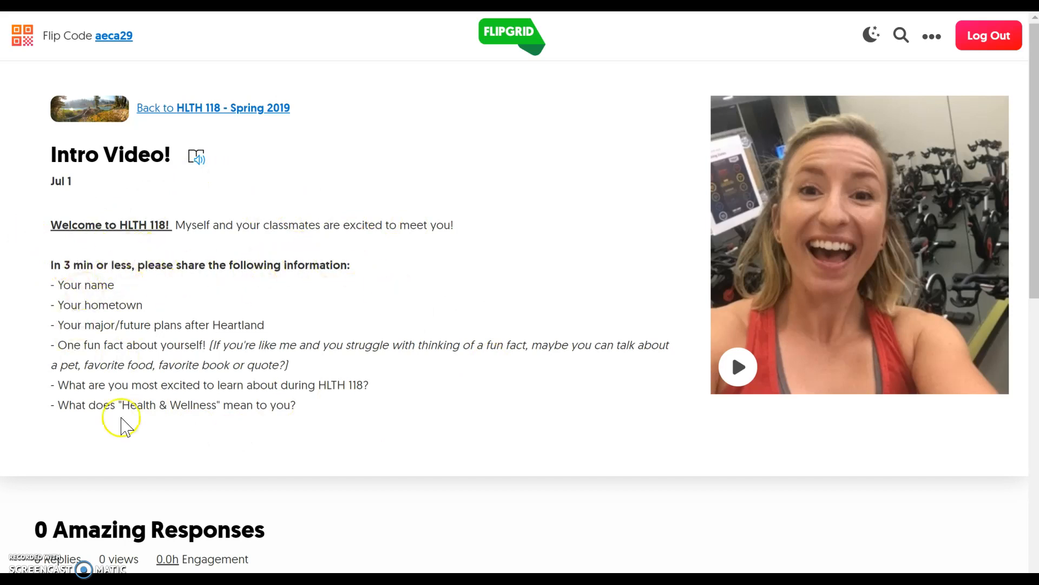
mouse_move(968, 187)
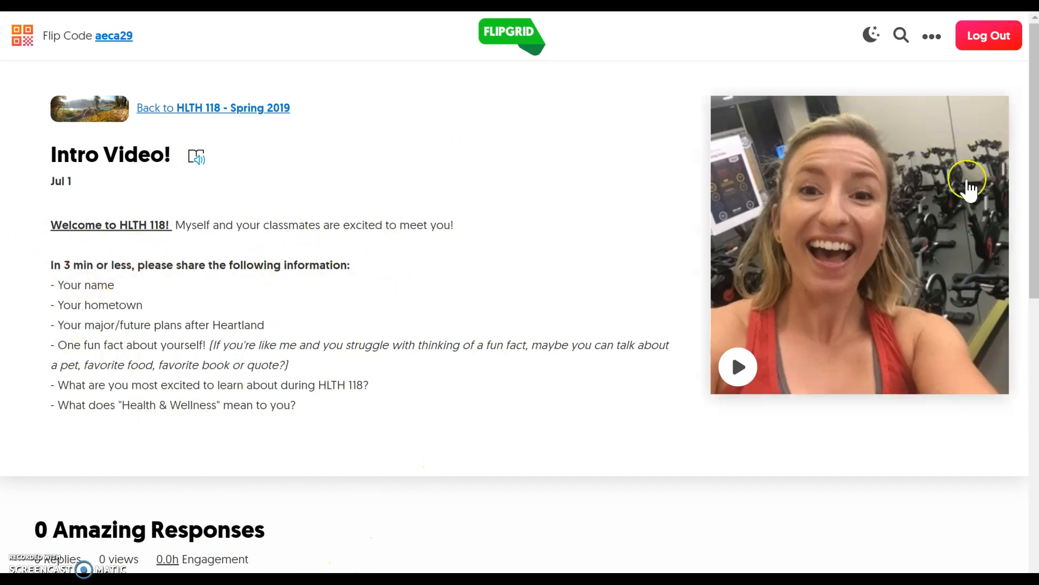
mouse_move(789, 401)
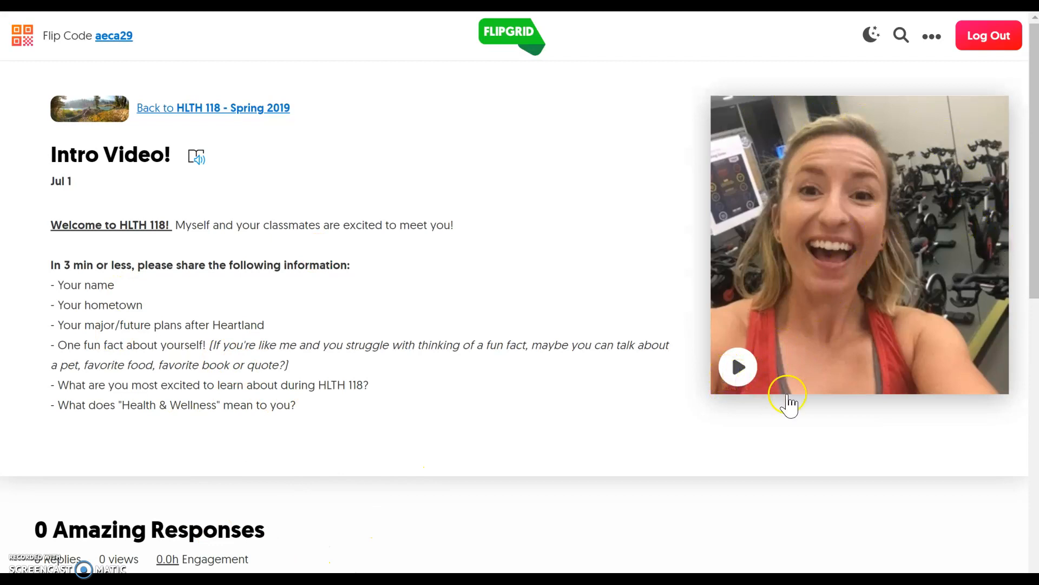
mouse_move(905, 384)
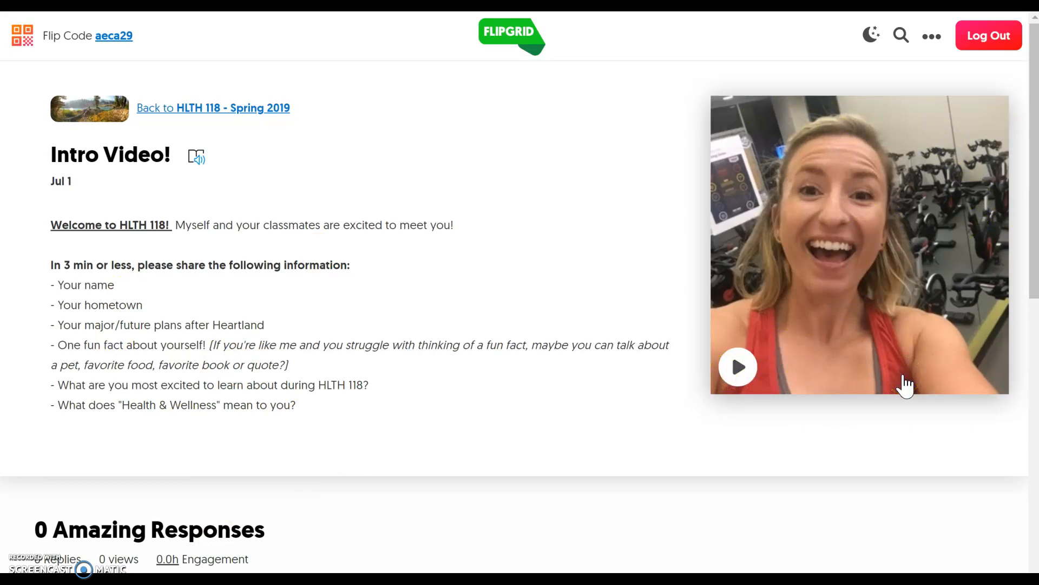
mouse_move(447, 318)
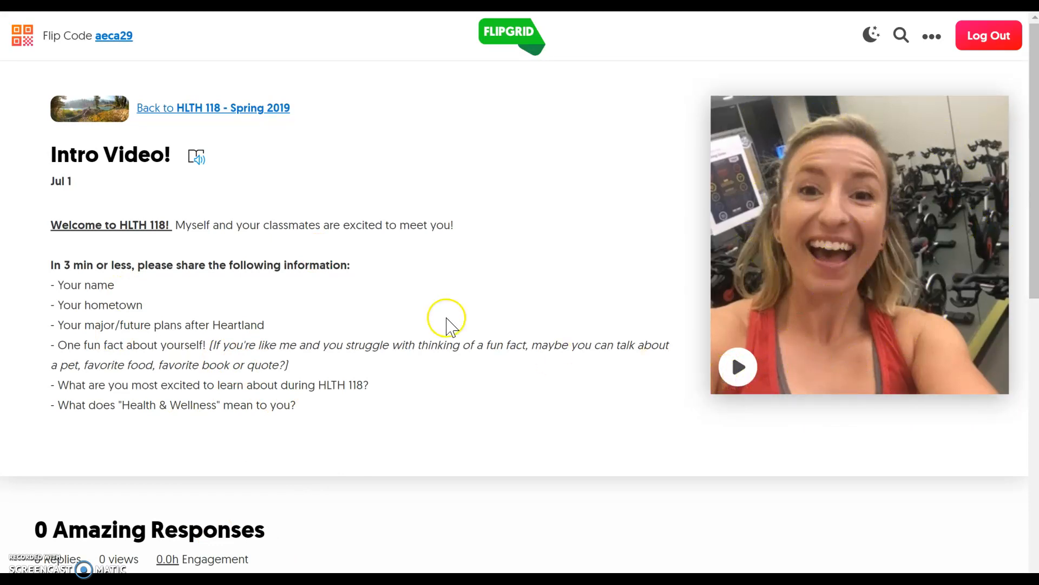
- Scroll down to the 0 Amazing Responses section with Tap to Record
scroll(down, 3)
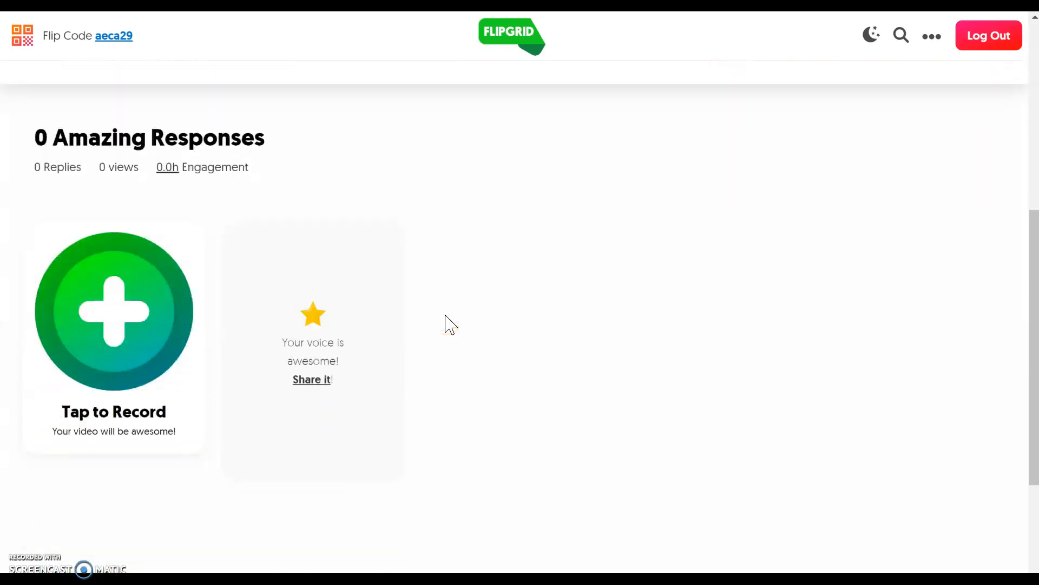
mouse_move(151, 328)
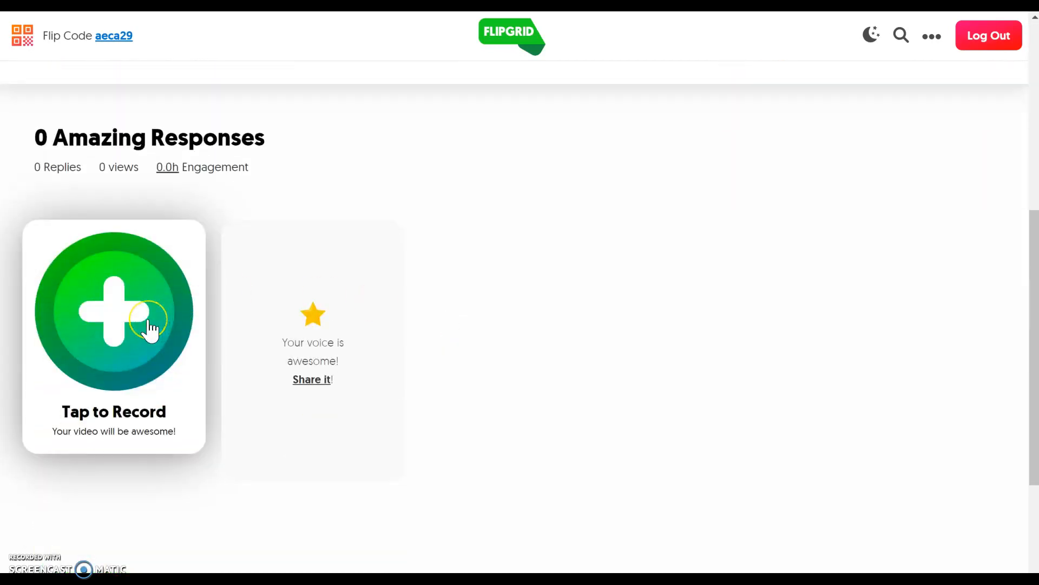
mouse_move(638, 340)
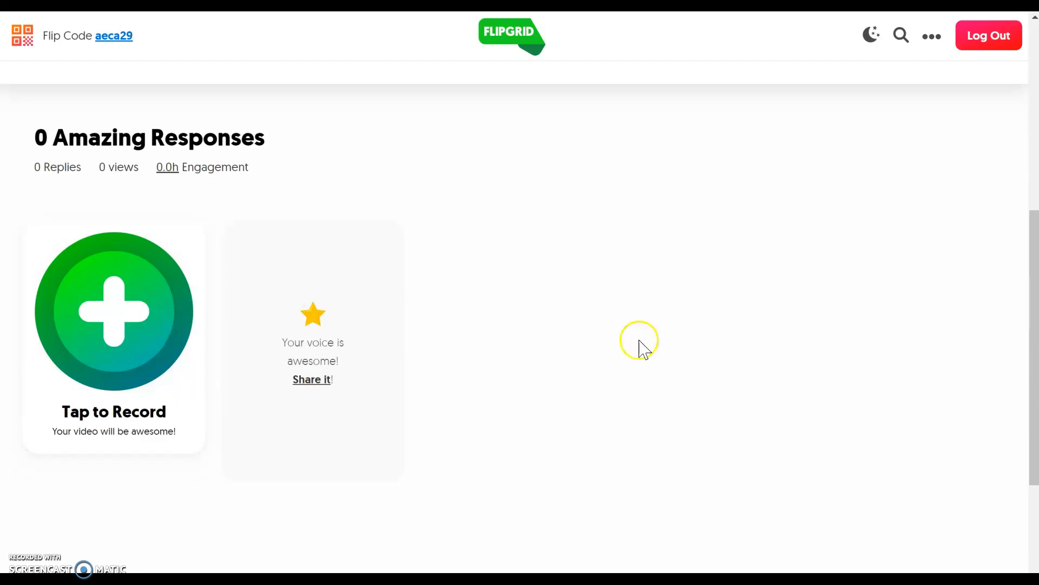
mouse_move(644, 352)
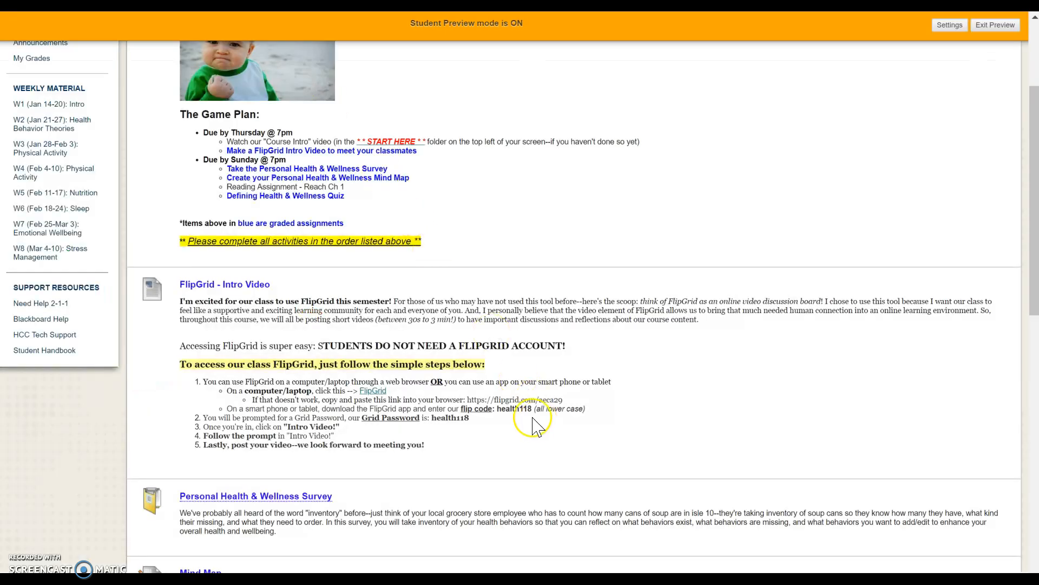
mouse_move(319, 426)
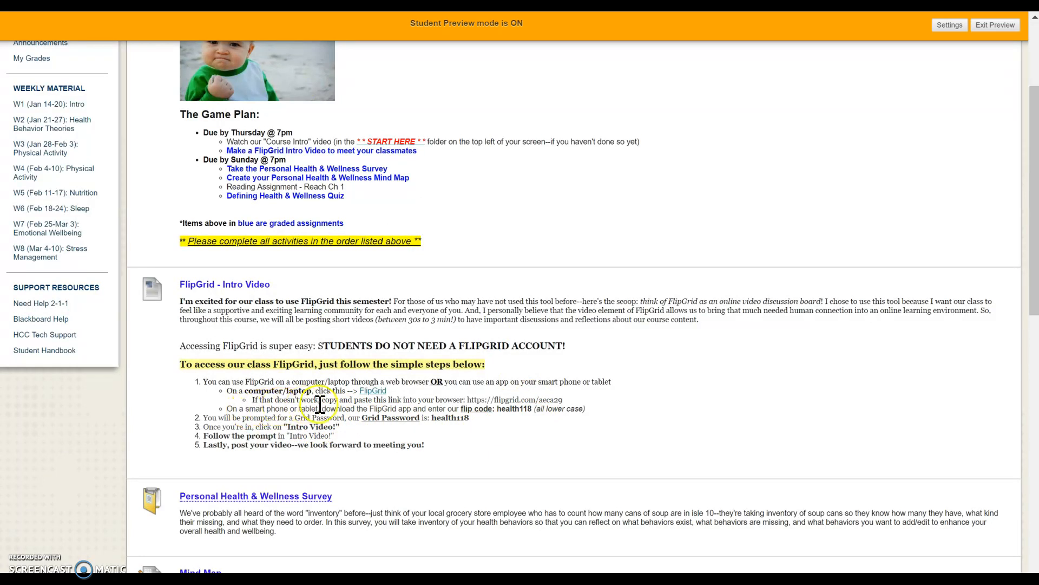
mouse_move(467, 408)
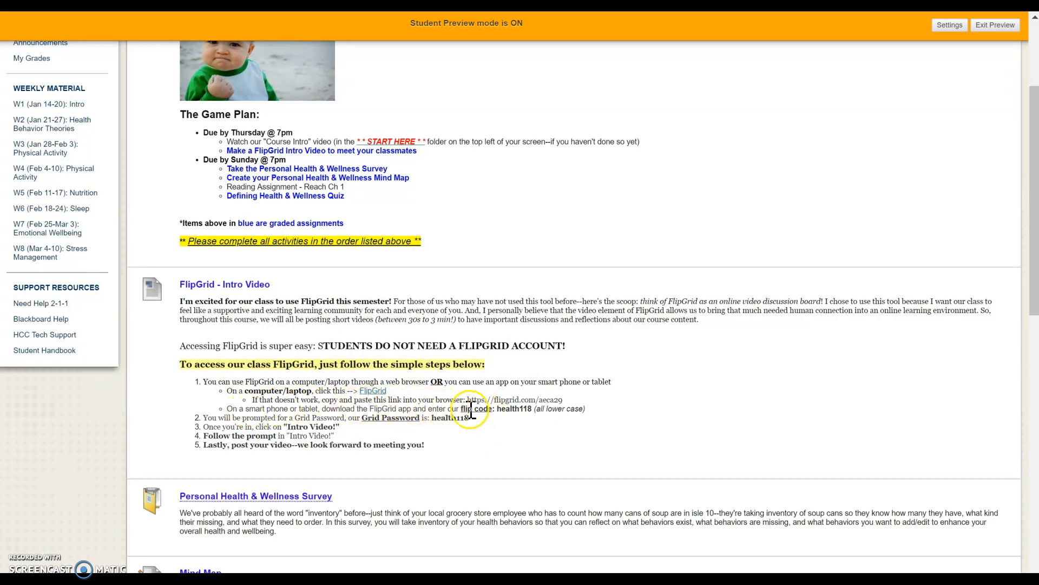
mouse_move(511, 411)
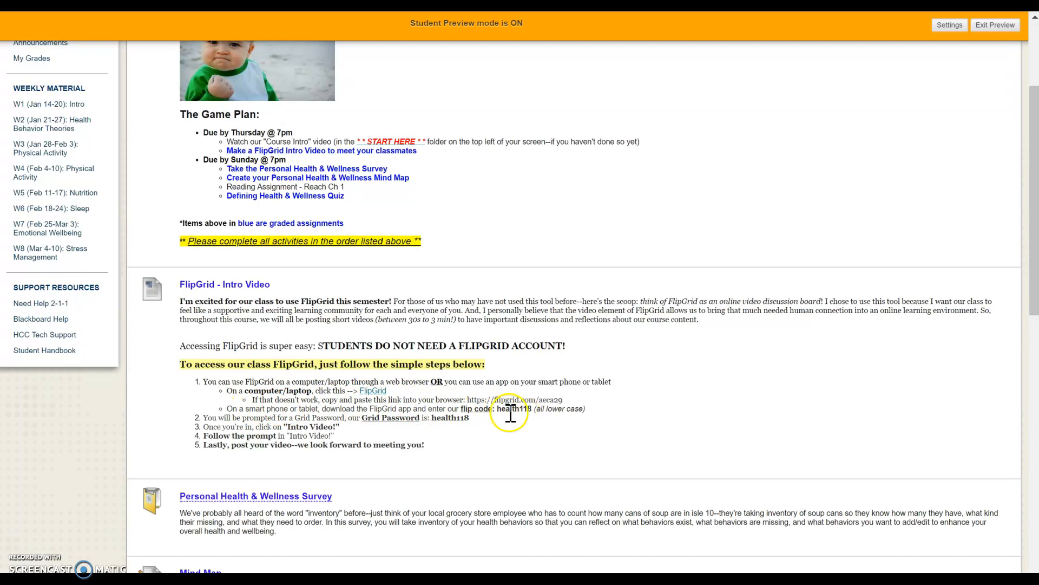
mouse_move(523, 428)
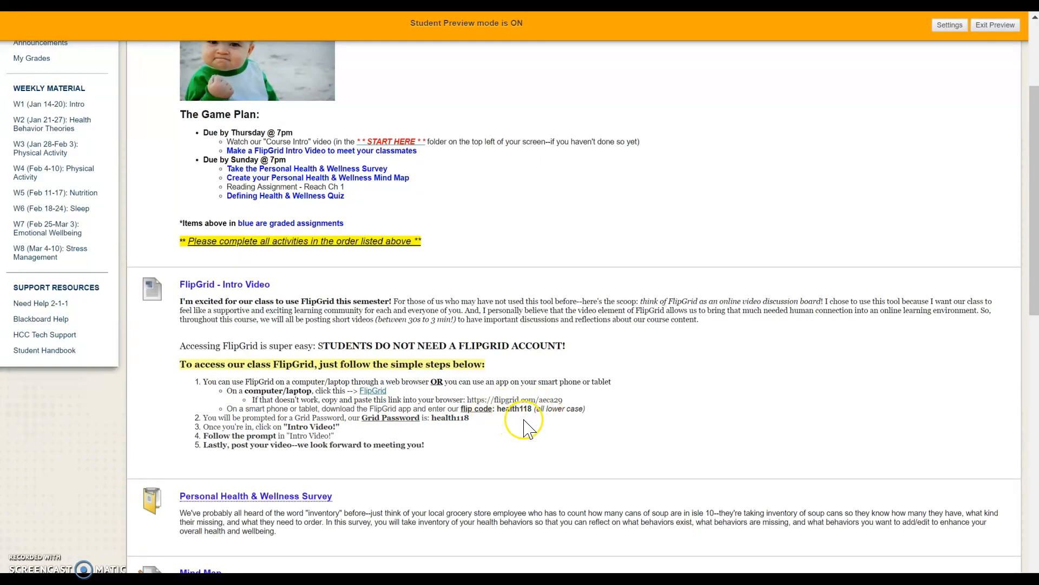
mouse_move(527, 428)
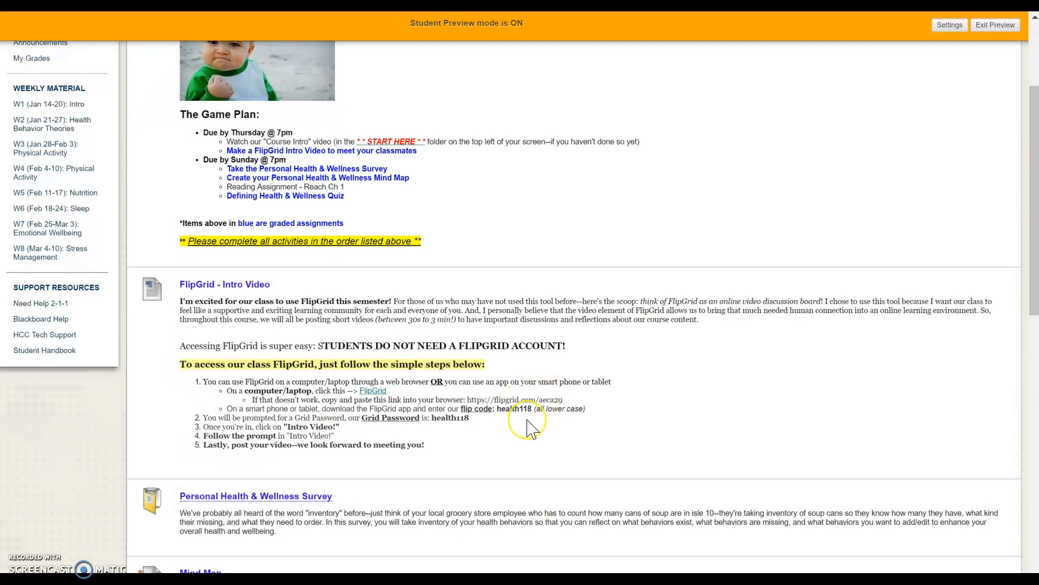
mouse_move(530, 428)
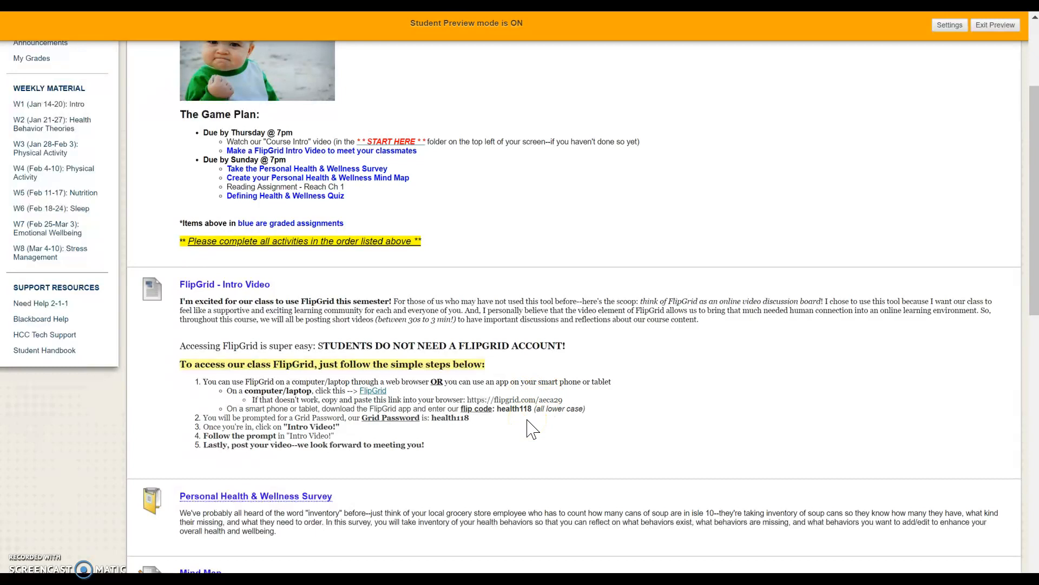